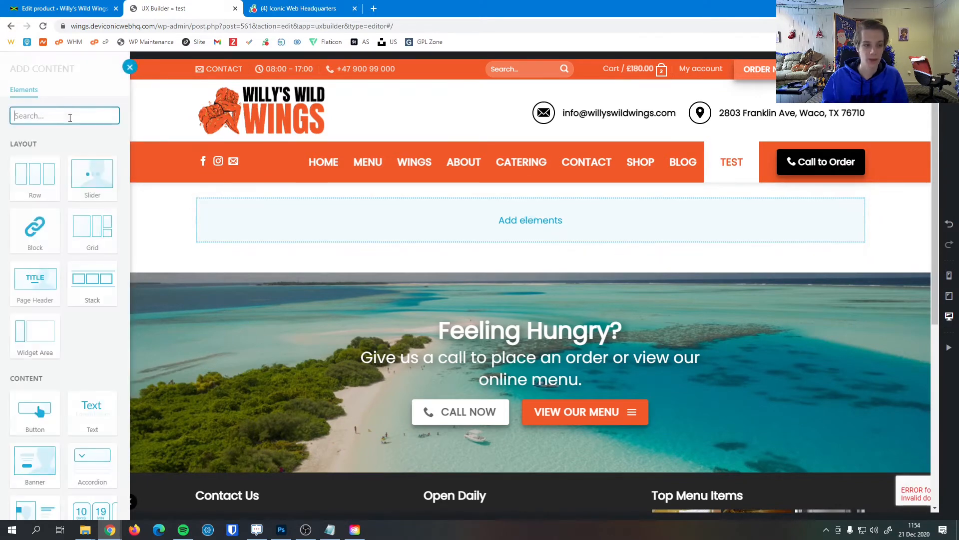
Insert a Price Table element found via 'price' and bring up its settings.
text(price)
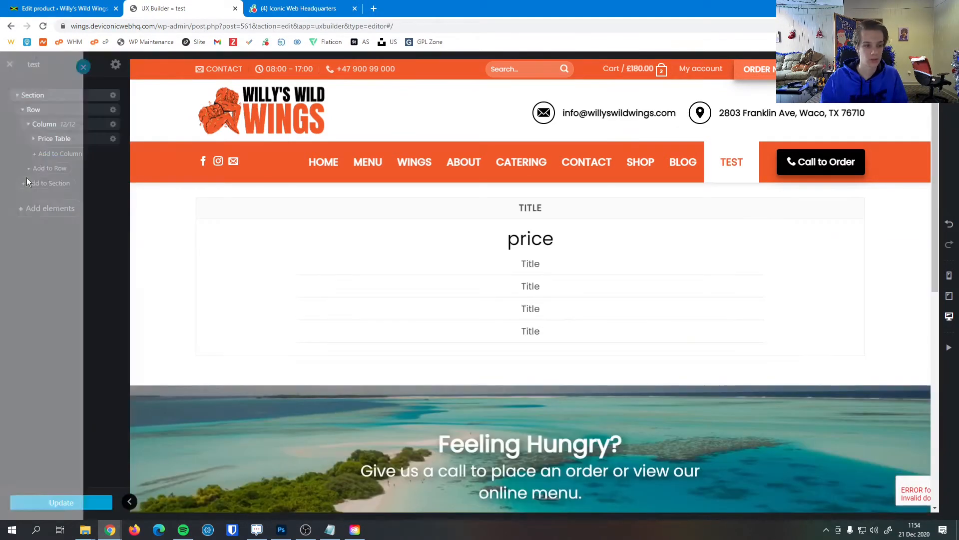
click(54, 138)
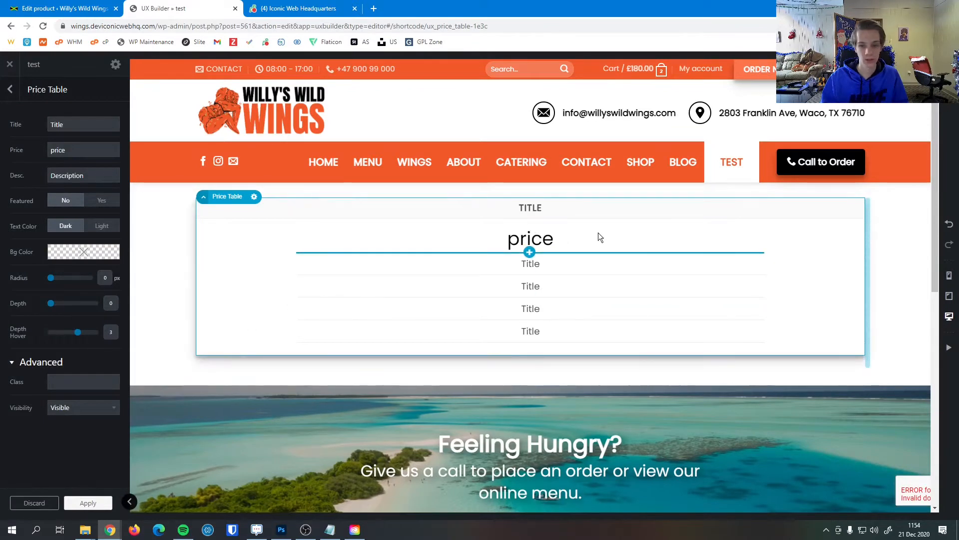
mouse_move(642, 271)
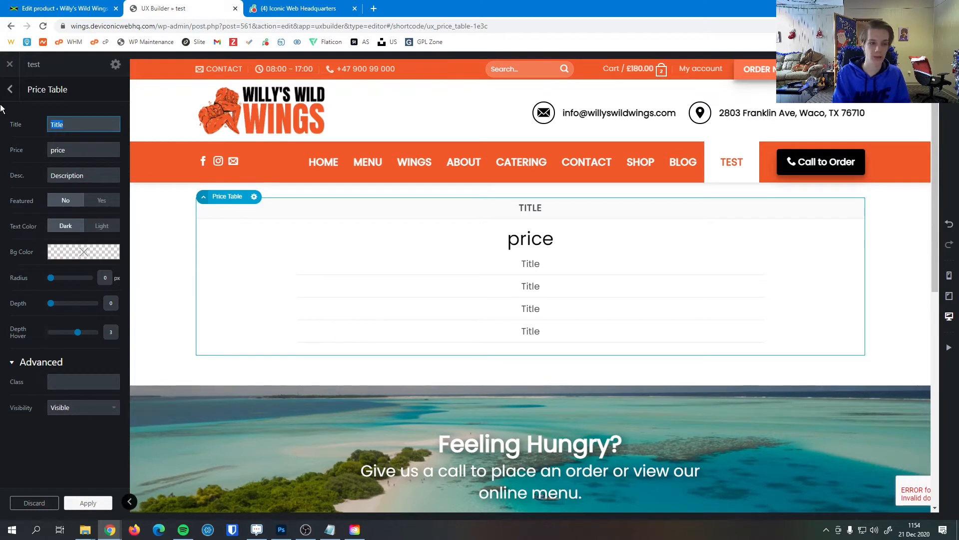
Title the table 'Standard' with price 19.99 and move on to its description.
text(Standard)
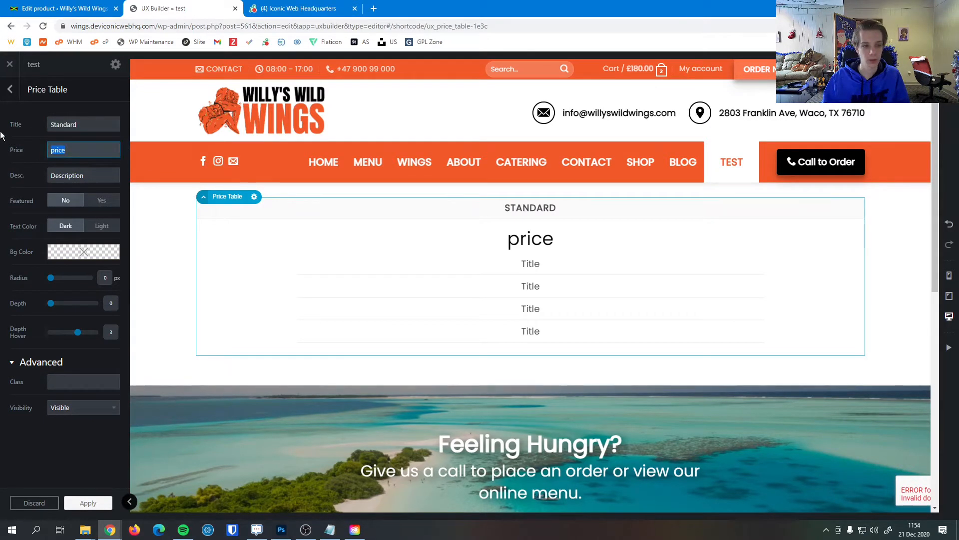
text(1999)
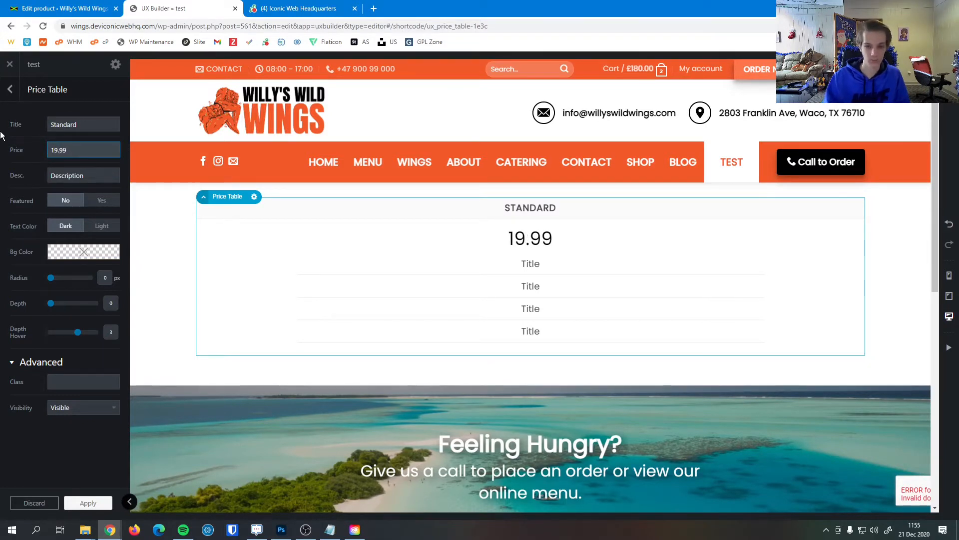
click(83, 175)
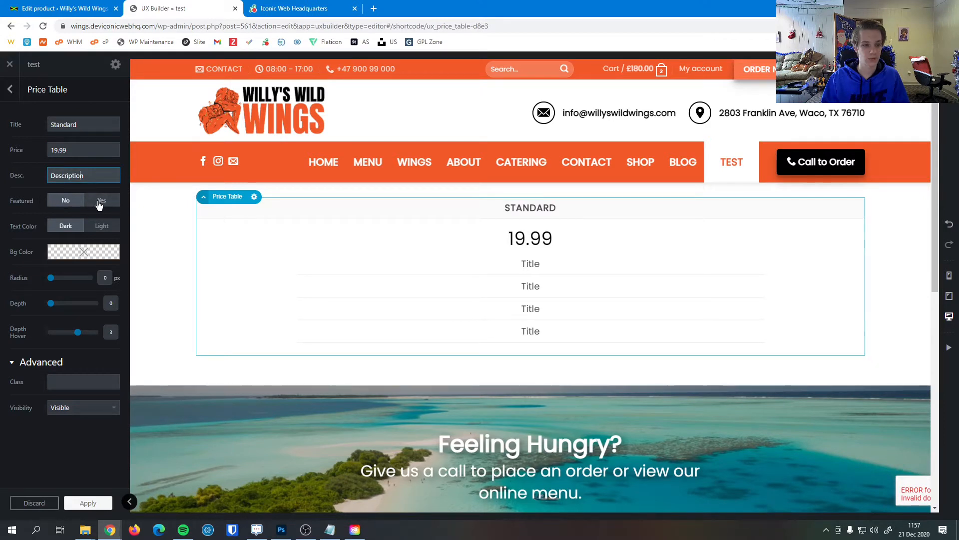
click(101, 199)
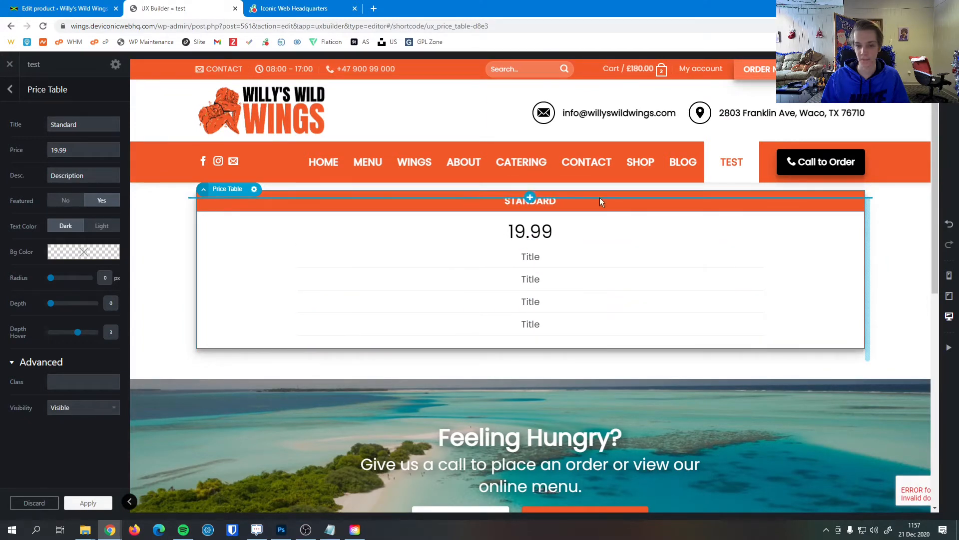
mouse_move(408, 208)
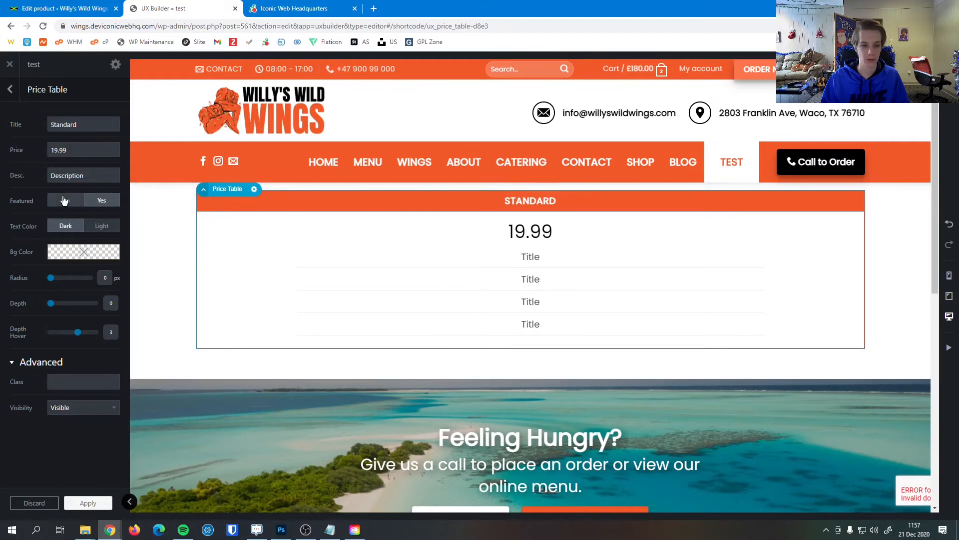
click(66, 200)
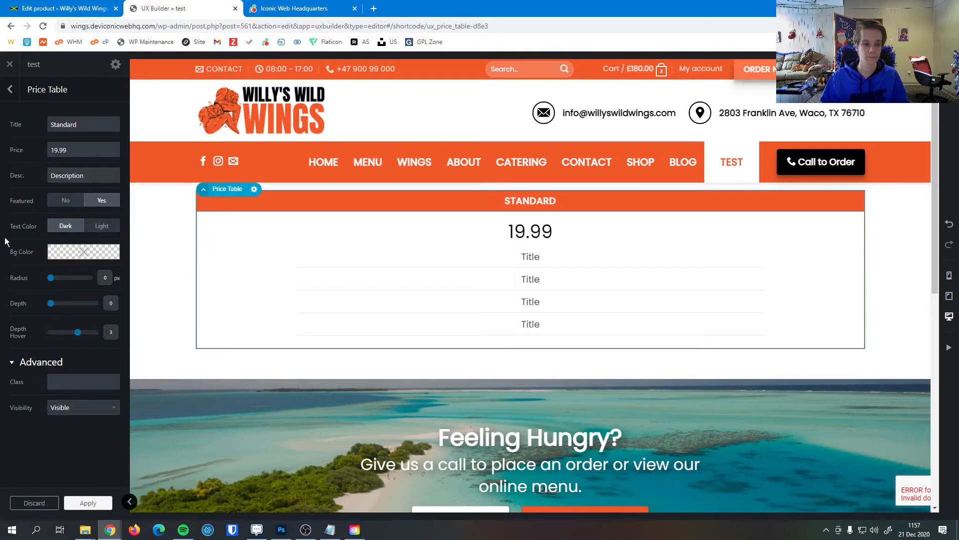
click(65, 199)
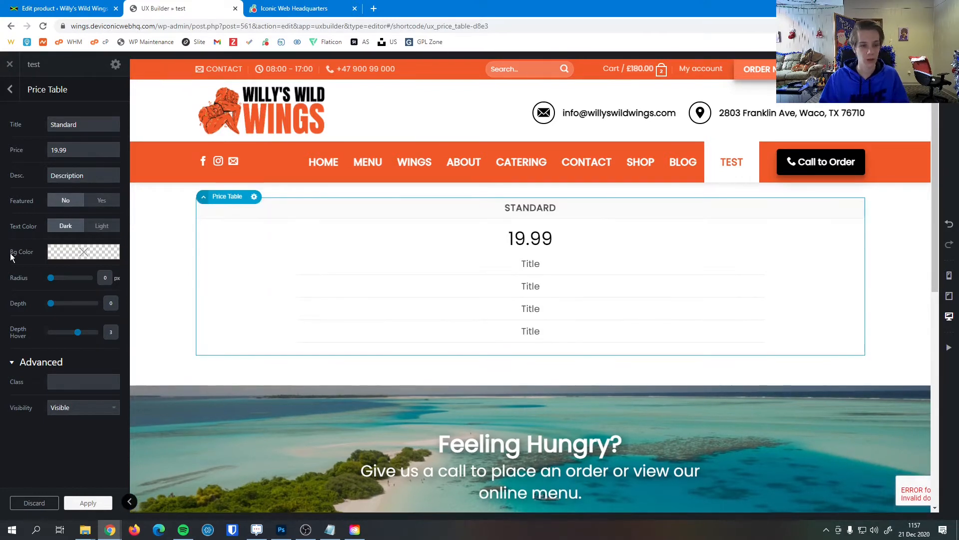
click(102, 225)
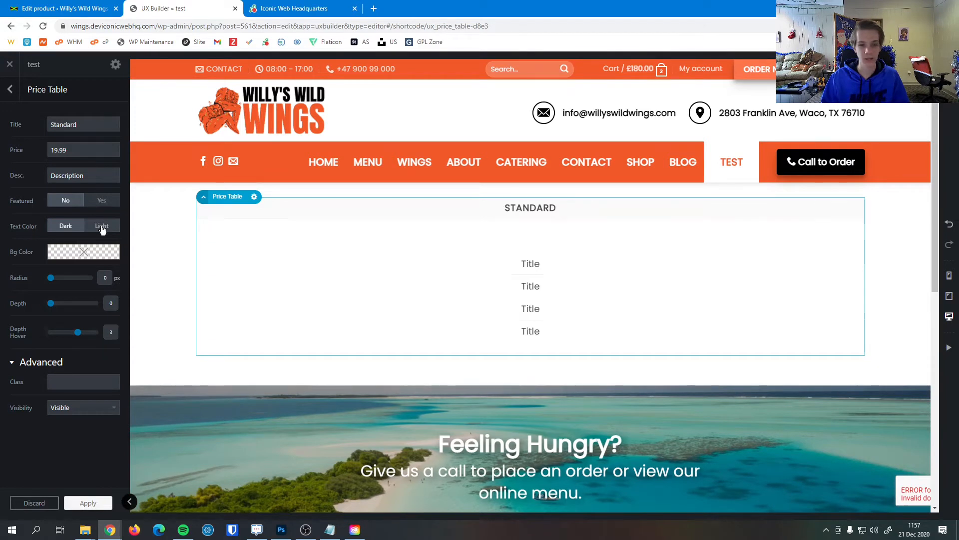
click(101, 225)
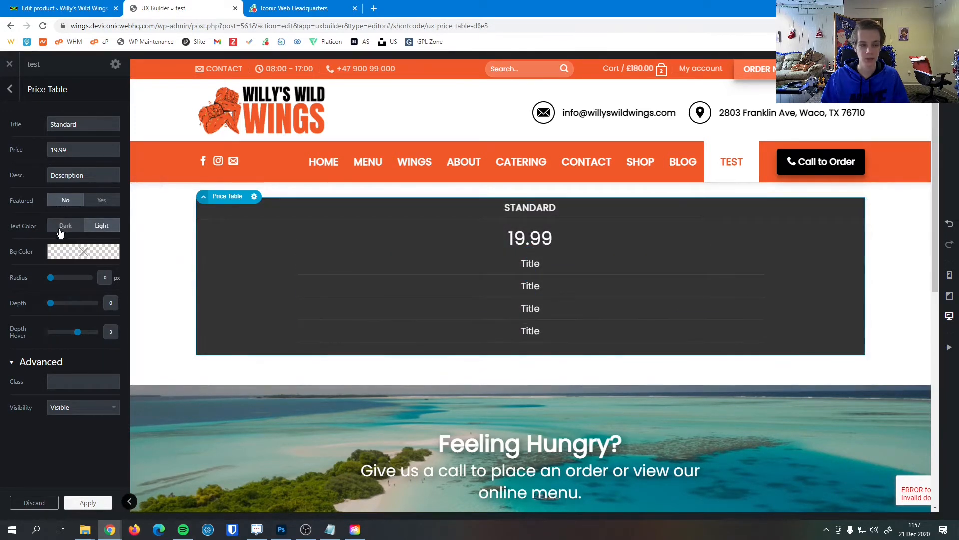
click(65, 225)
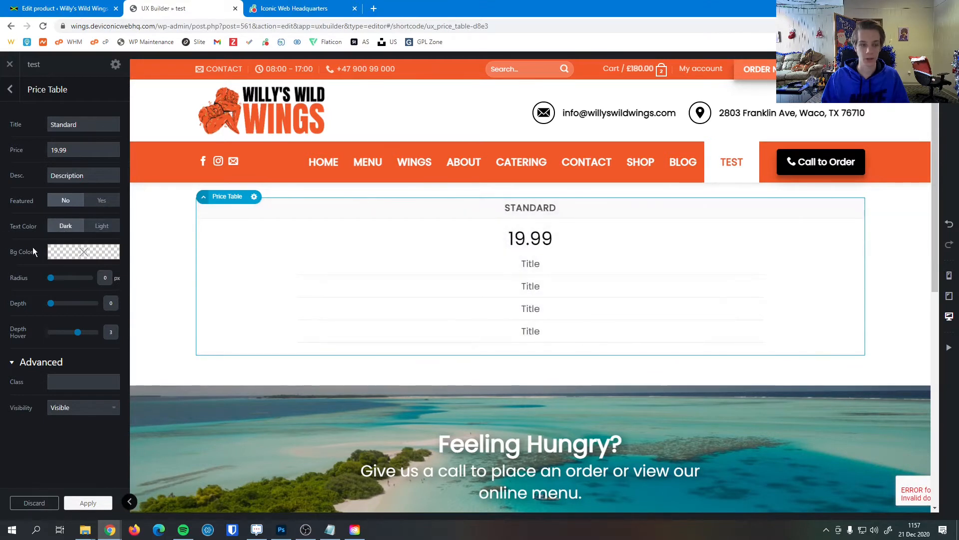
Try several red background shades on the table, then clear it back to plain white.
click(82, 252)
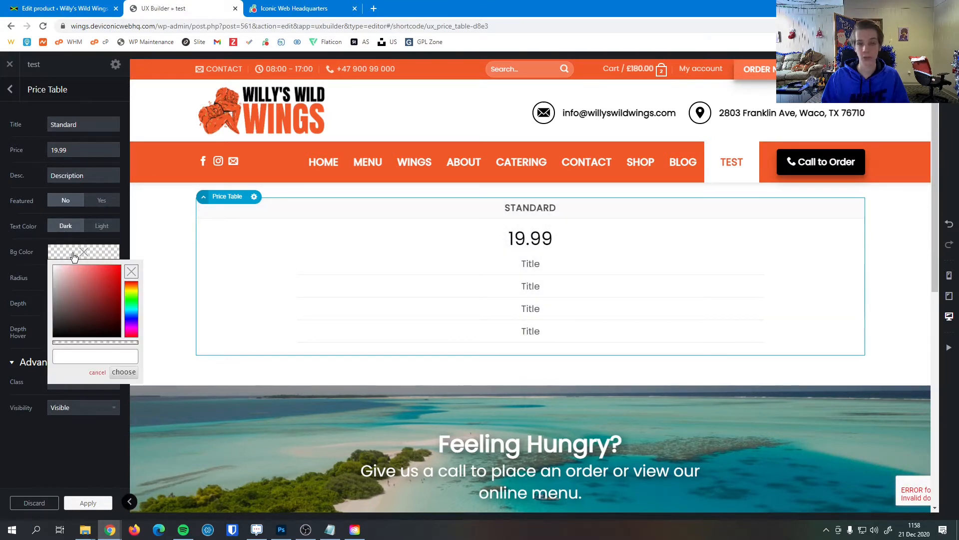
click(115, 276)
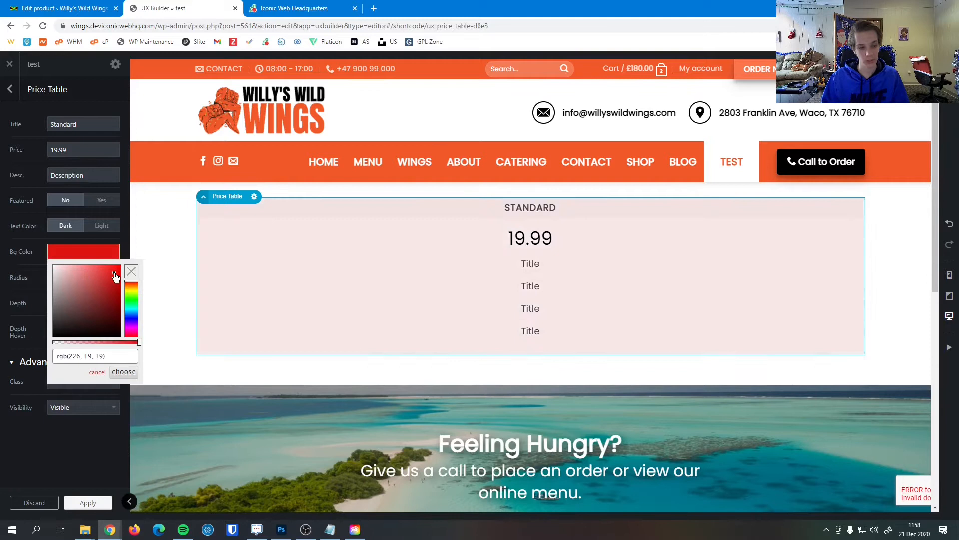
click(66, 317)
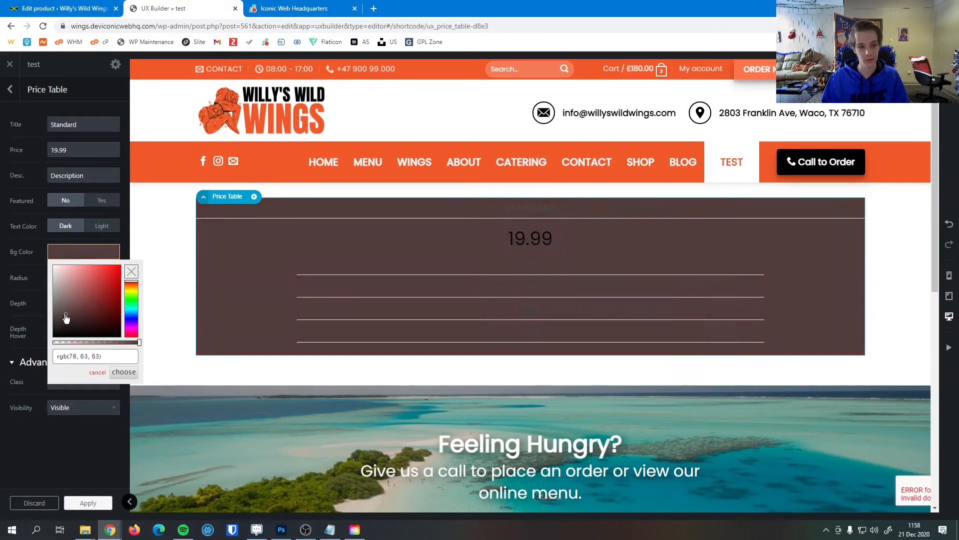
click(122, 271)
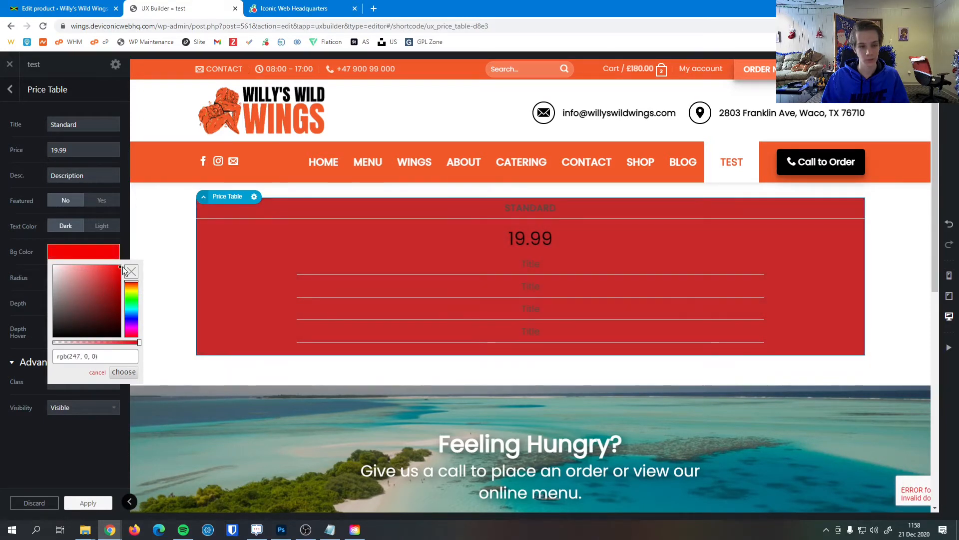
click(102, 281)
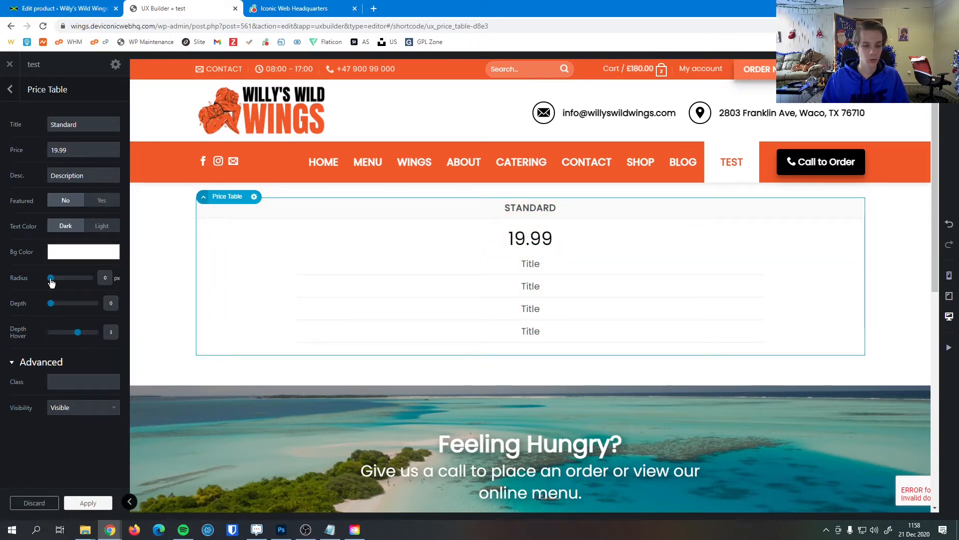
Round the table's corners to a 20 px radius.
drag(51, 277, 84, 277)
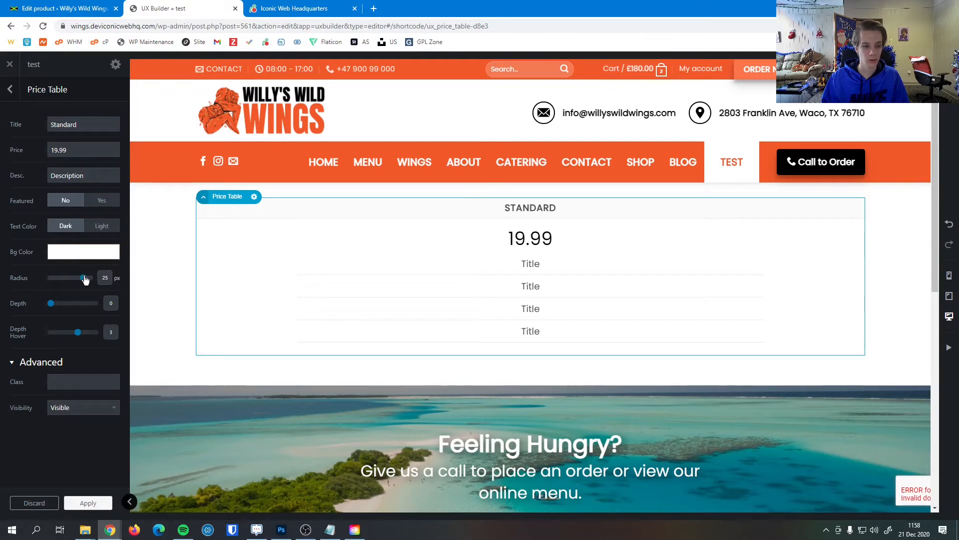
drag(84, 277, 83, 277)
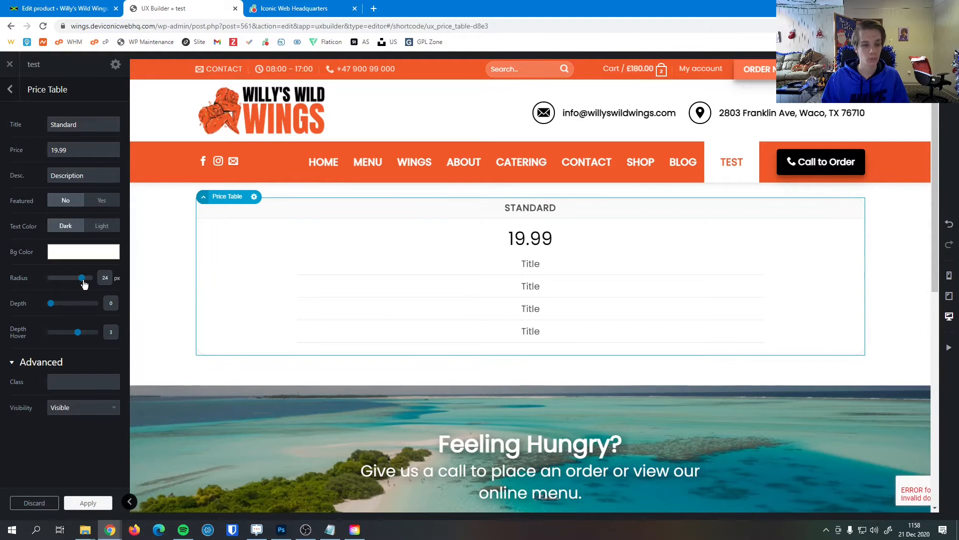
drag(81, 277, 72, 277)
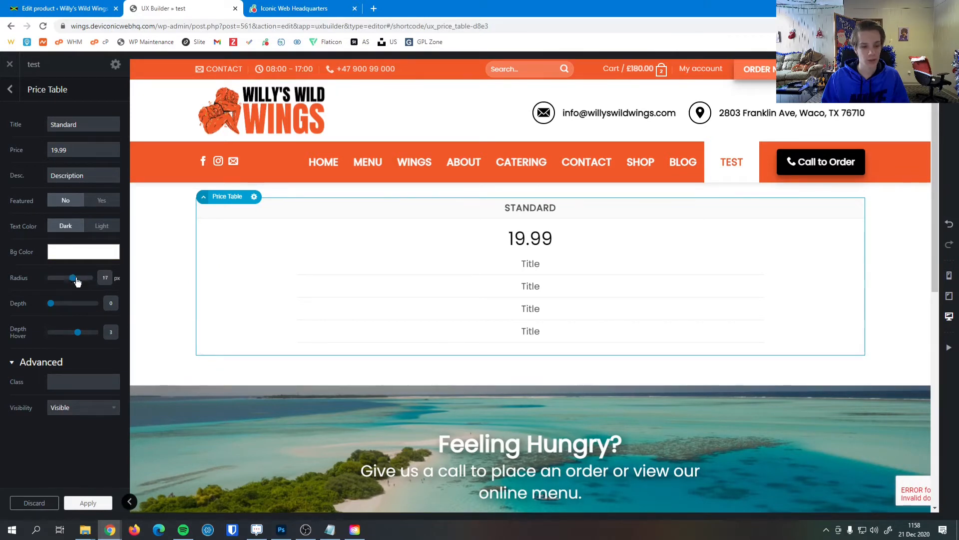
drag(72, 277, 75, 277)
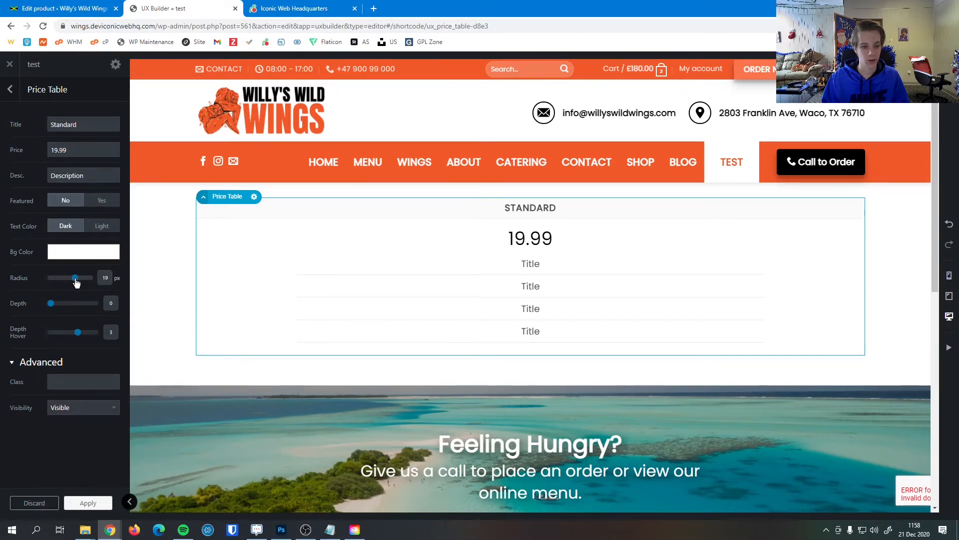
drag(74, 276, 77, 277)
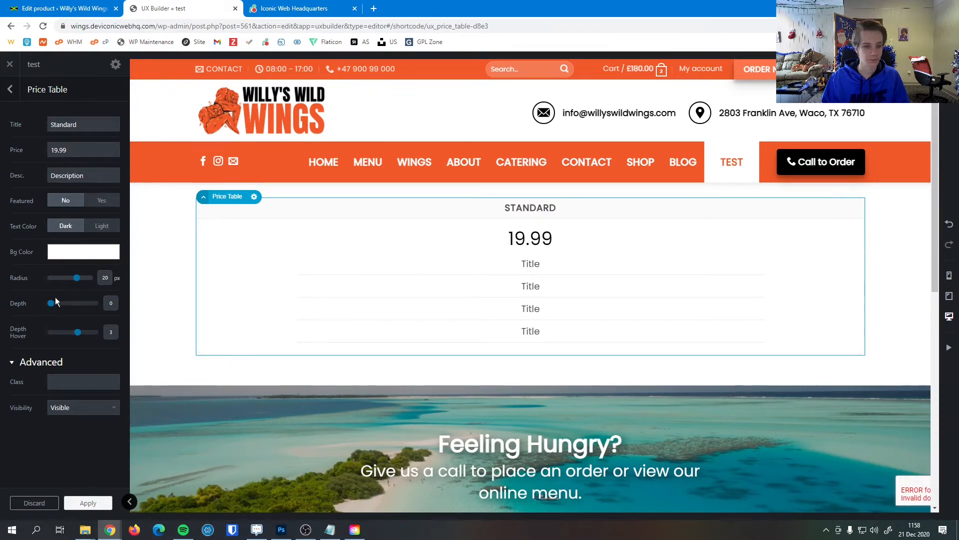
Test the shadow depth up to 5, then return it to 0.
drag(50, 302, 77, 303)
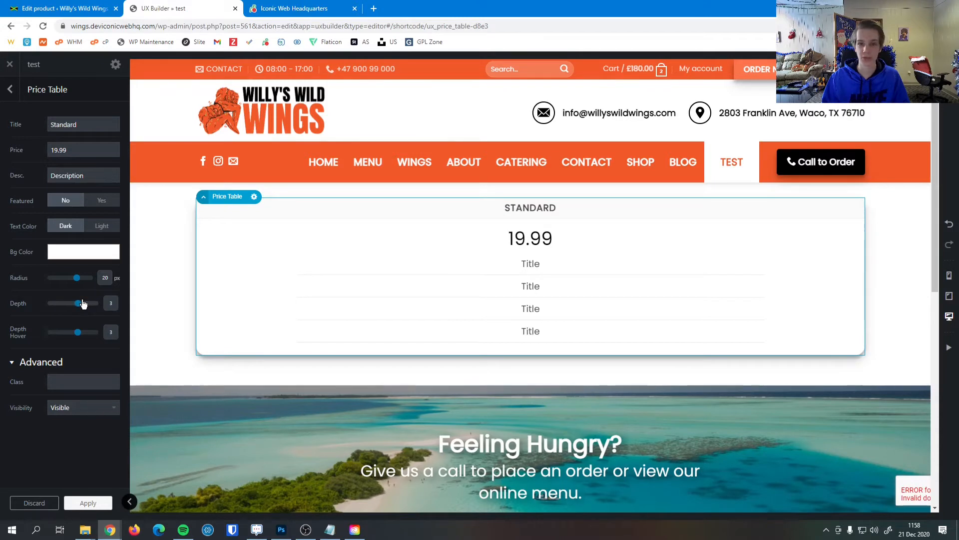
drag(77, 303, 92, 302)
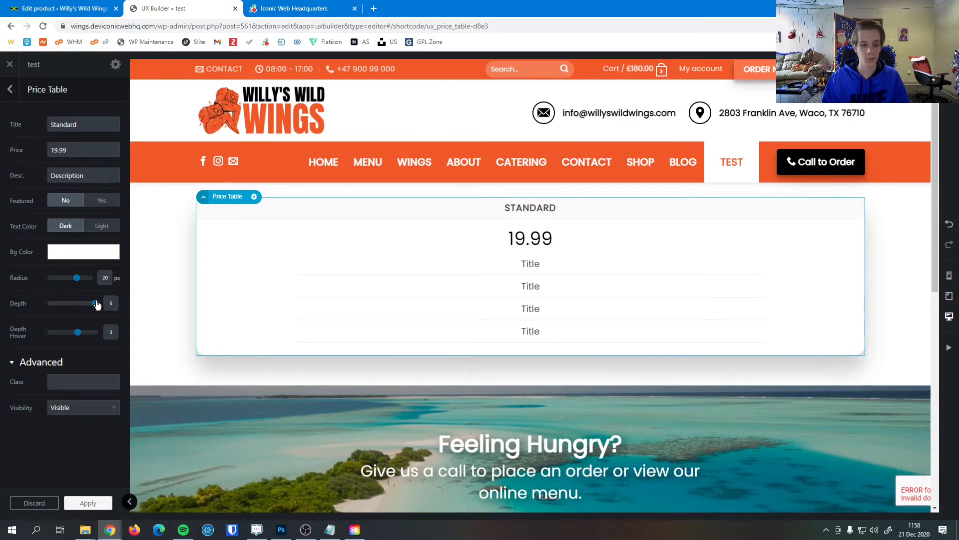
drag(95, 302, 50, 302)
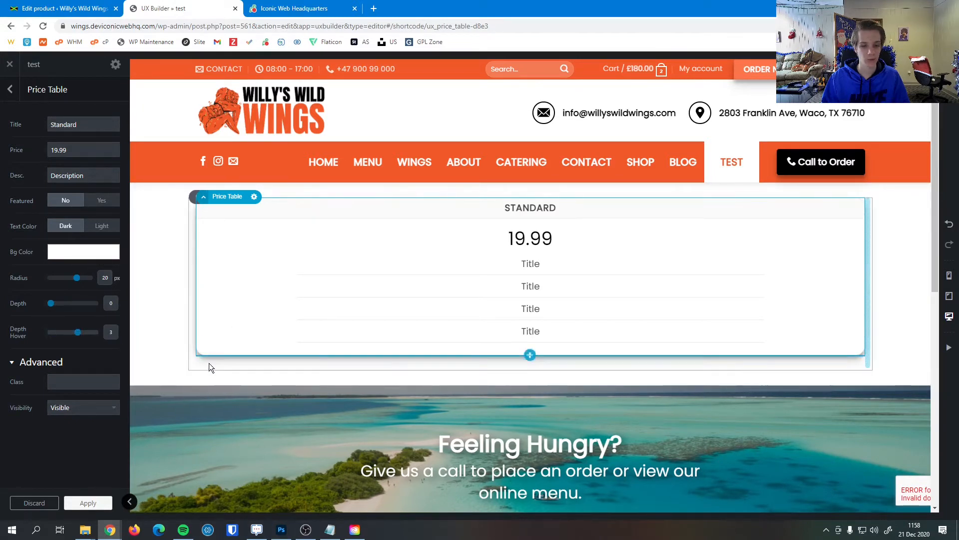
mouse_move(261, 319)
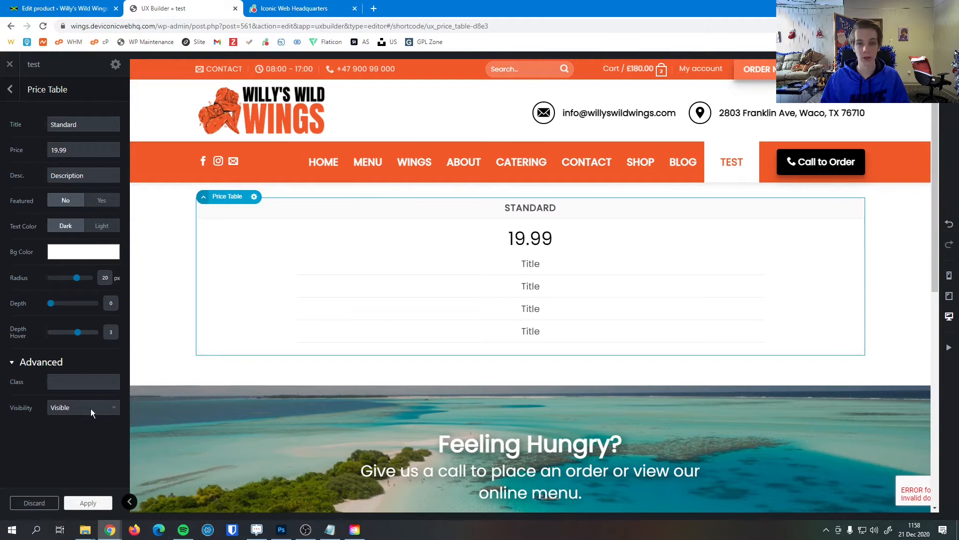
Leave Visibility at Visible on all devices and apply the Standard table's settings.
click(83, 406)
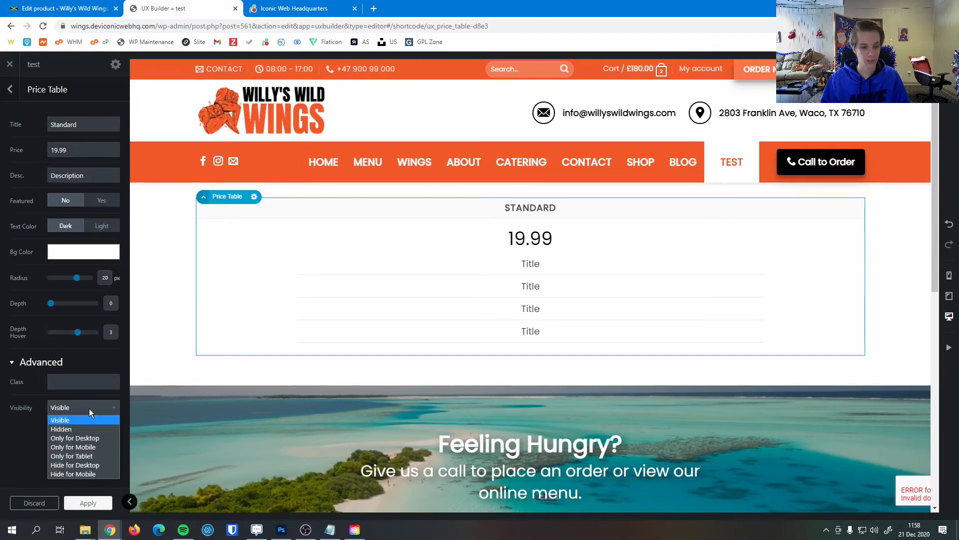
mouse_move(75, 465)
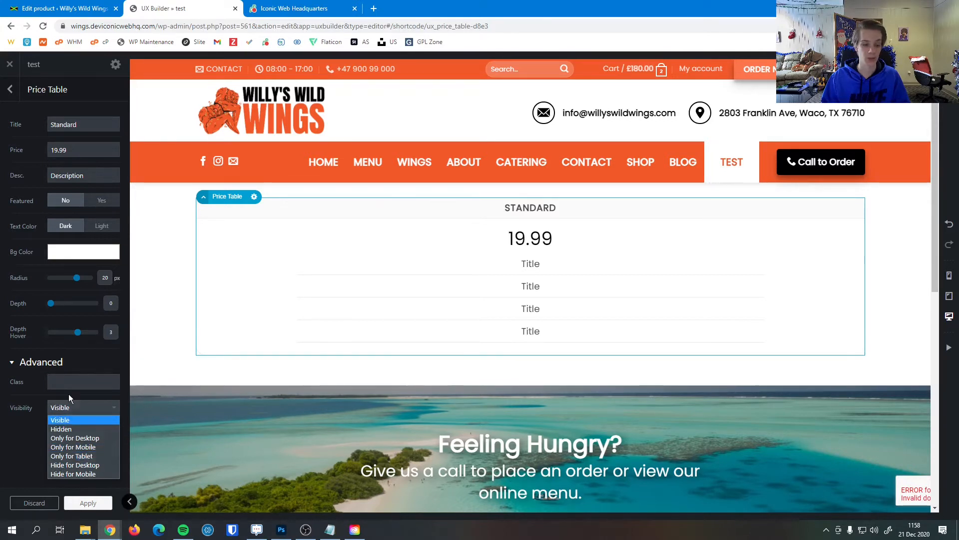
click(60, 419)
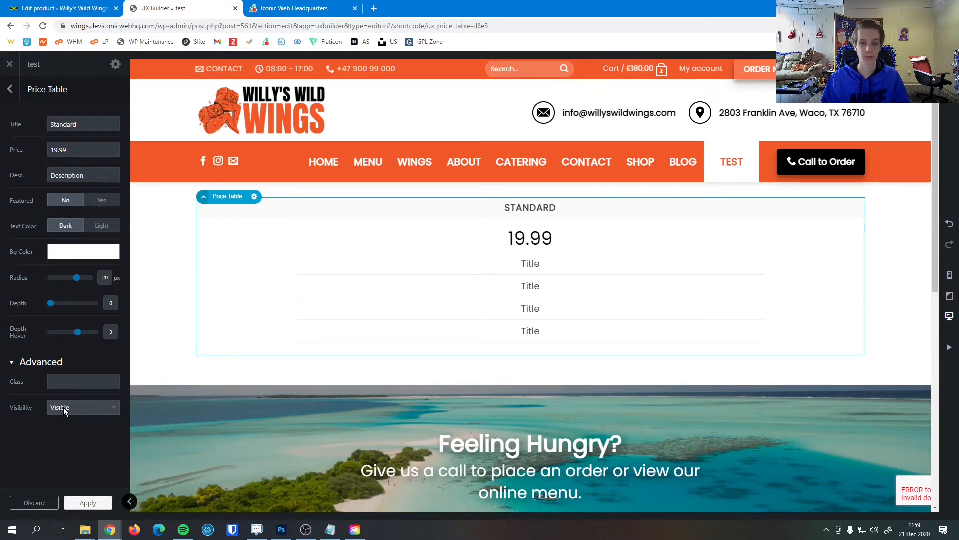
click(10, 89)
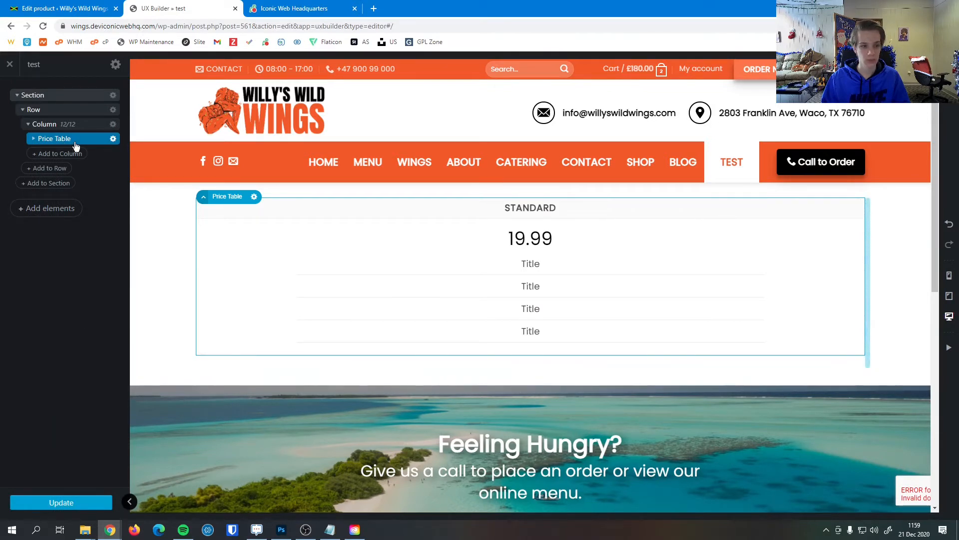
Set the first bullet to 'Standard support' with tooltip '24 hour response, email only'.
click(34, 138)
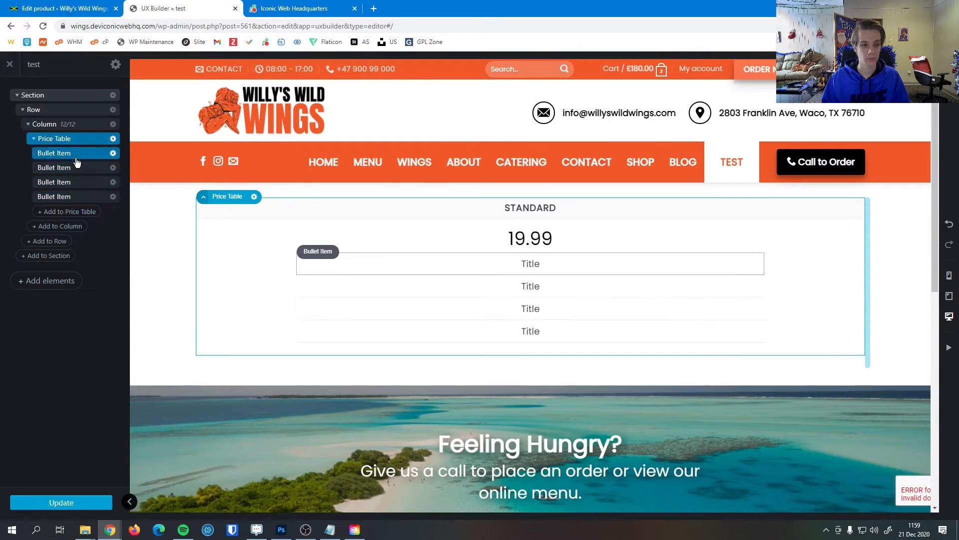
click(54, 152)
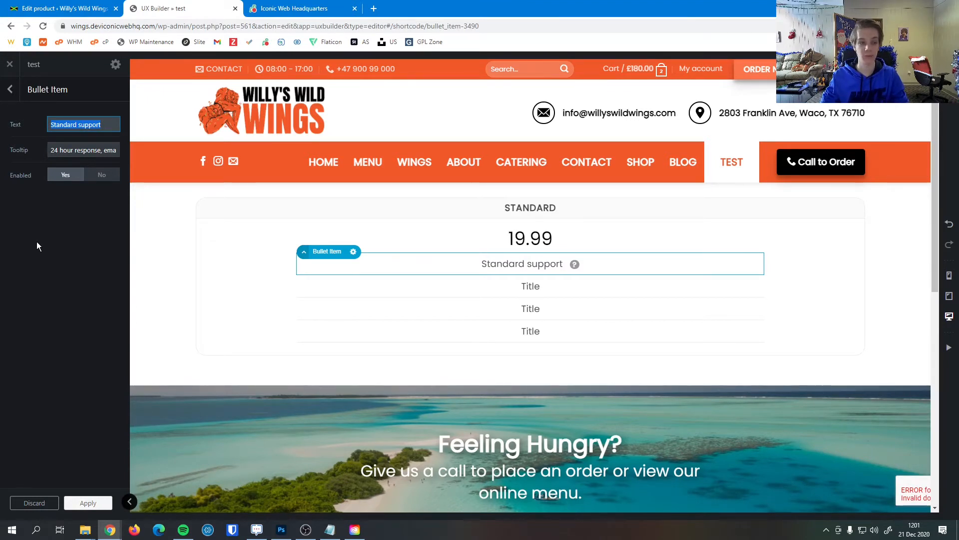
mouse_move(159, 200)
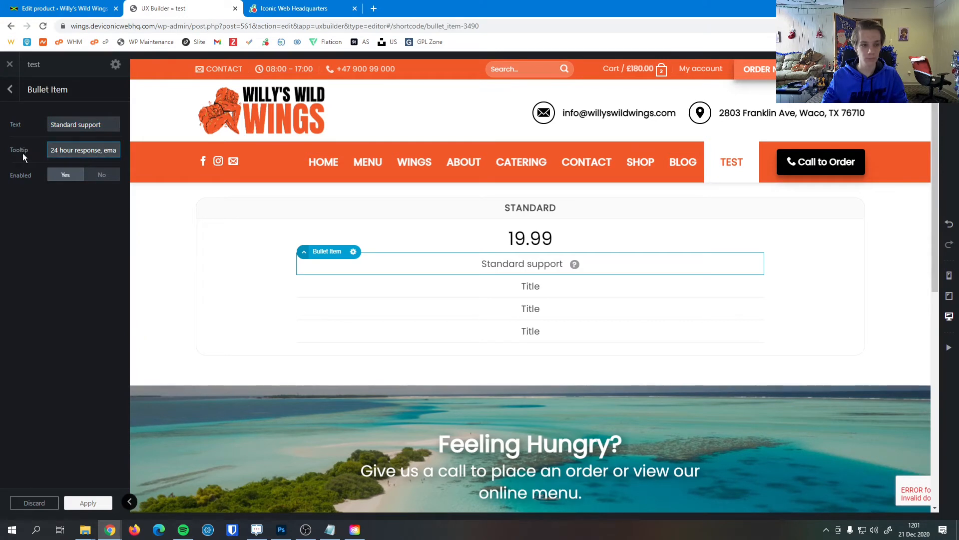
click(83, 149)
text(il only)
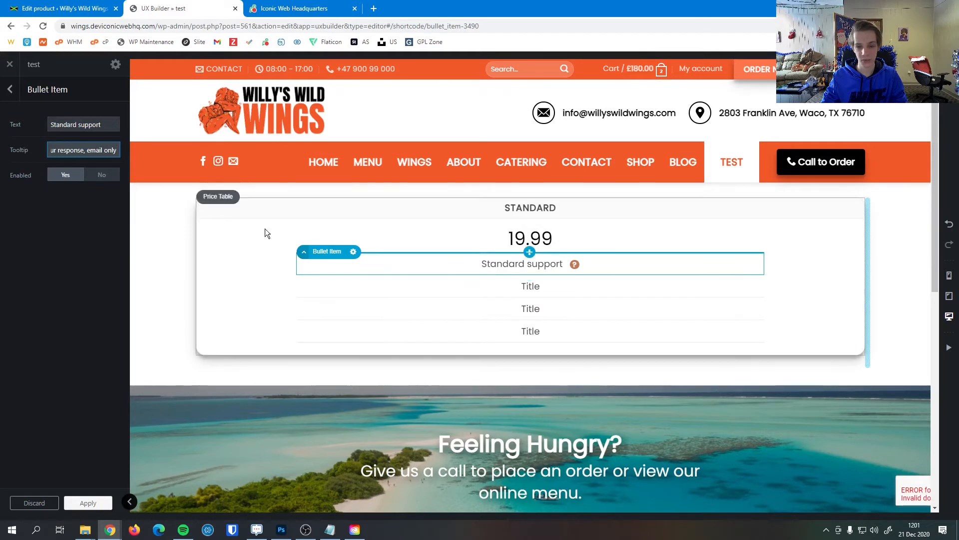
Toggle Enabled to No to preview strikethrough, then restore it to Yes.
click(102, 174)
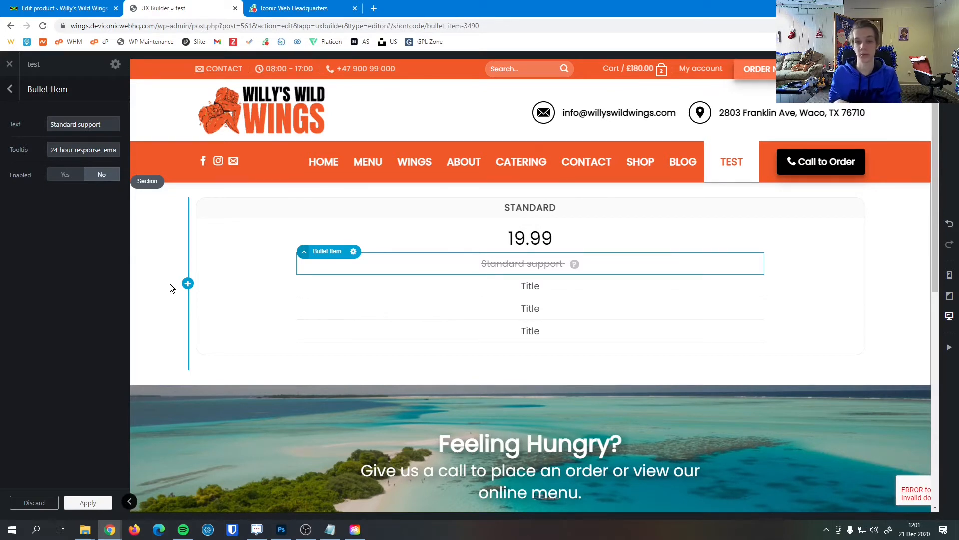
click(65, 174)
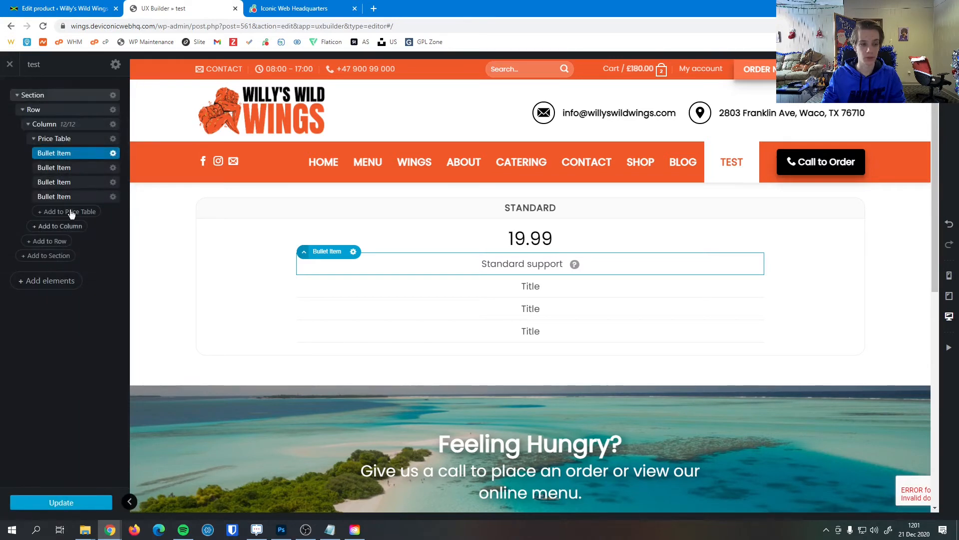
Set the Standard table's column width to 4 of 12 and apply it.
click(54, 138)
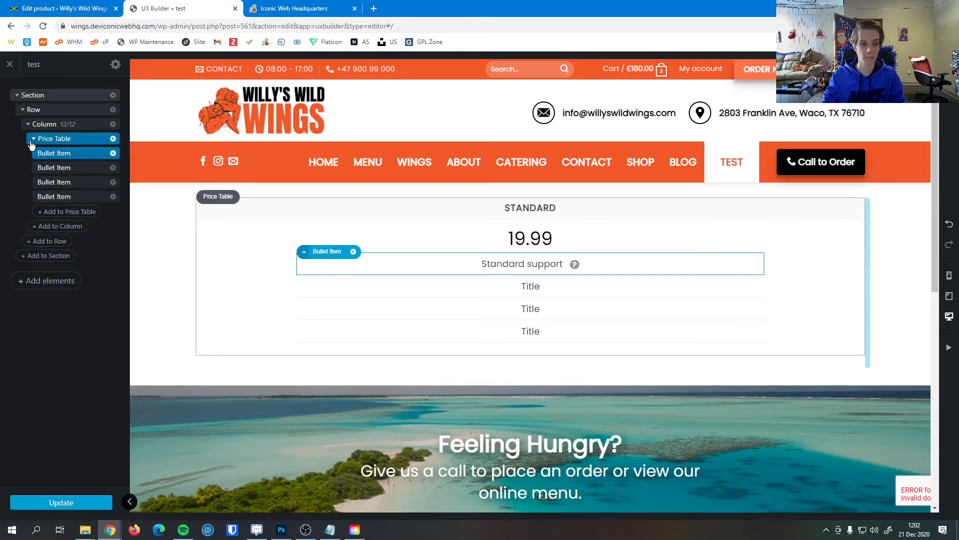
click(45, 124)
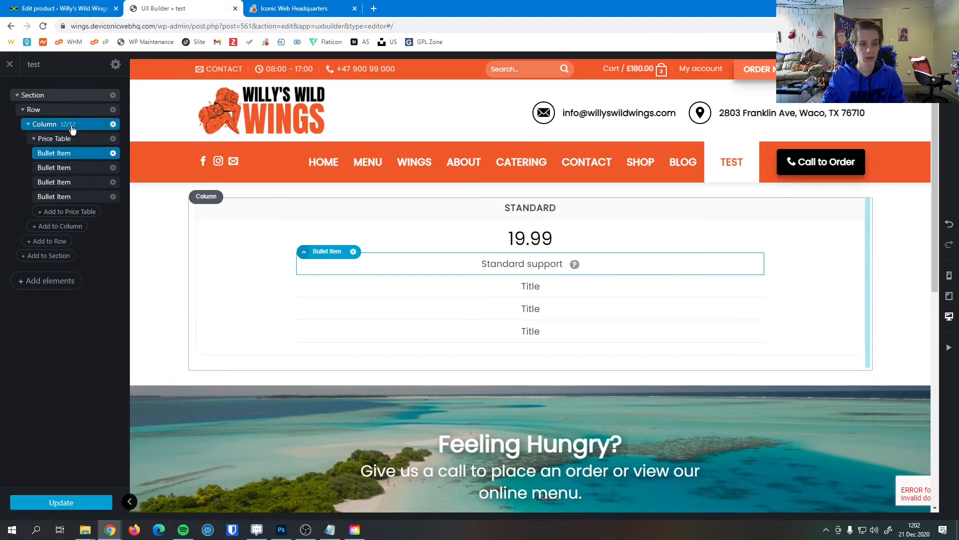
click(70, 124)
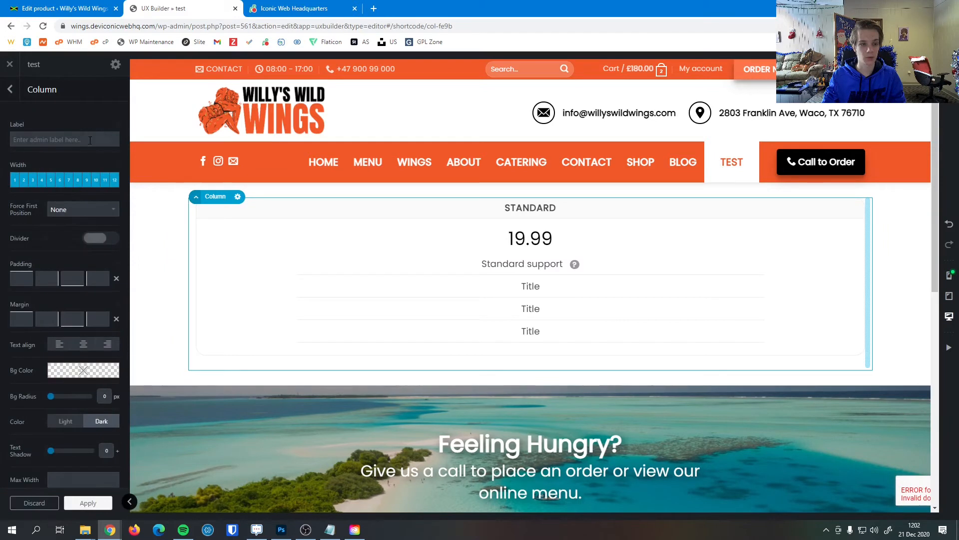
click(32, 179)
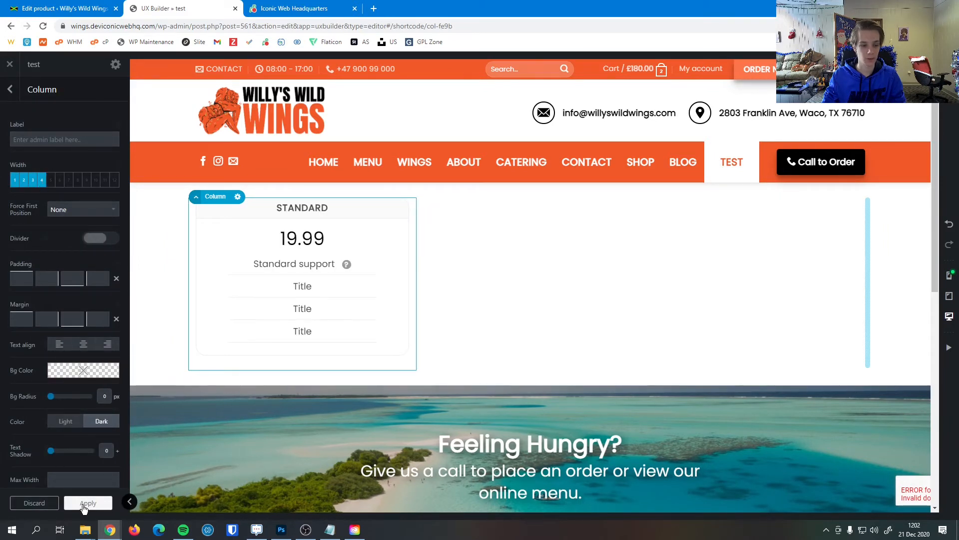
click(88, 502)
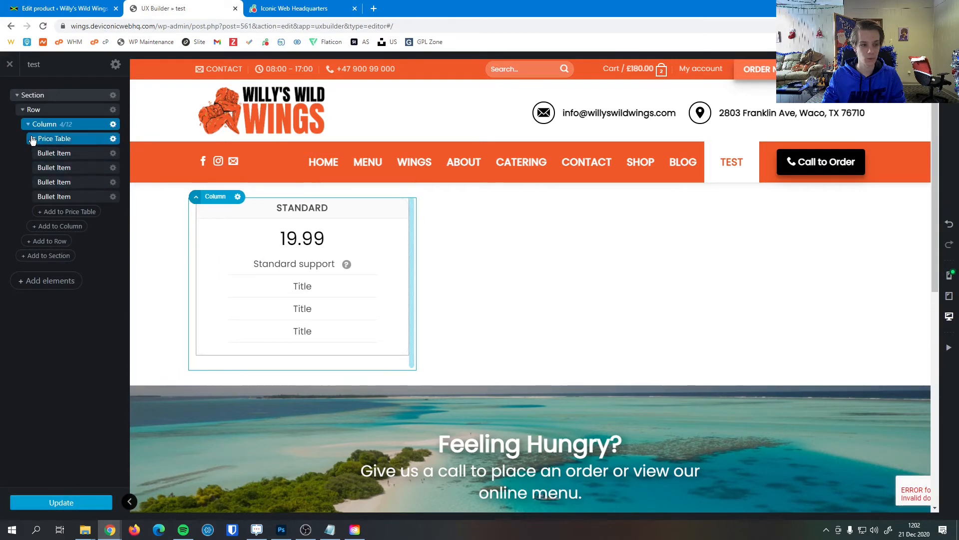
Add a second empty column with width 4 and apply its settings.
click(33, 138)
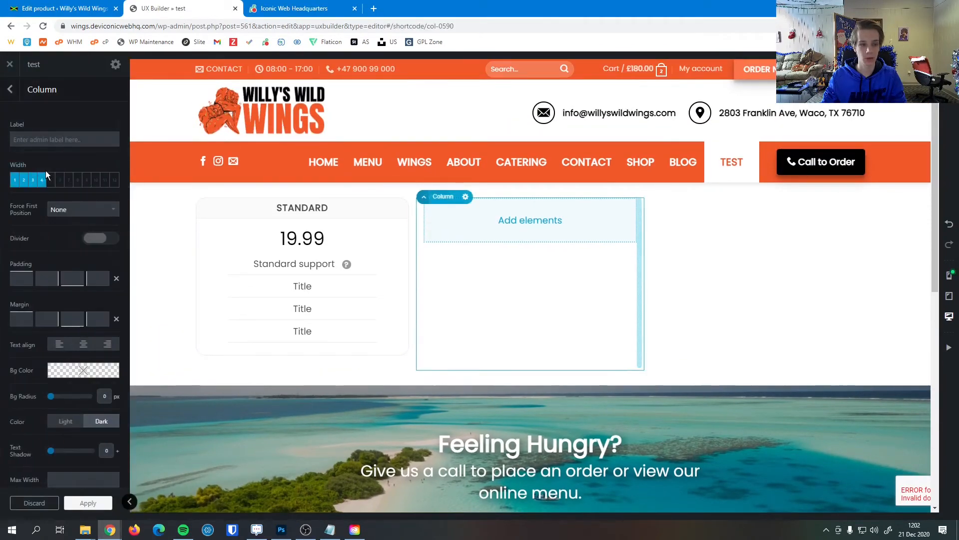
mouse_move(253, 234)
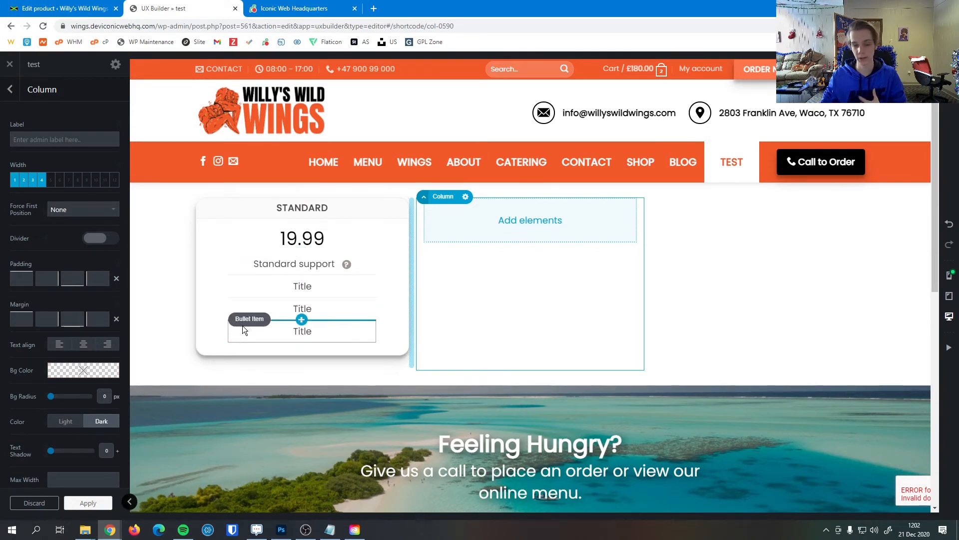
scroll(down, 3)
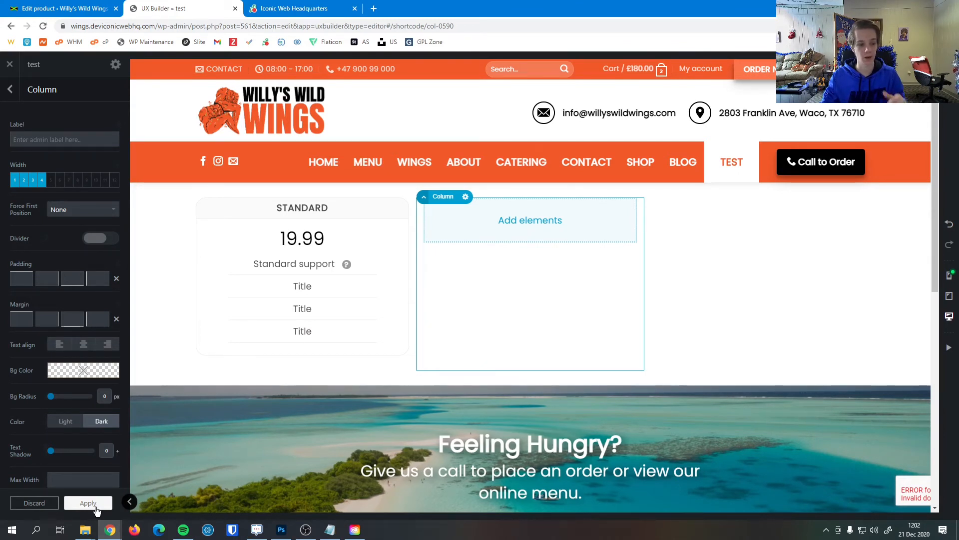
click(88, 503)
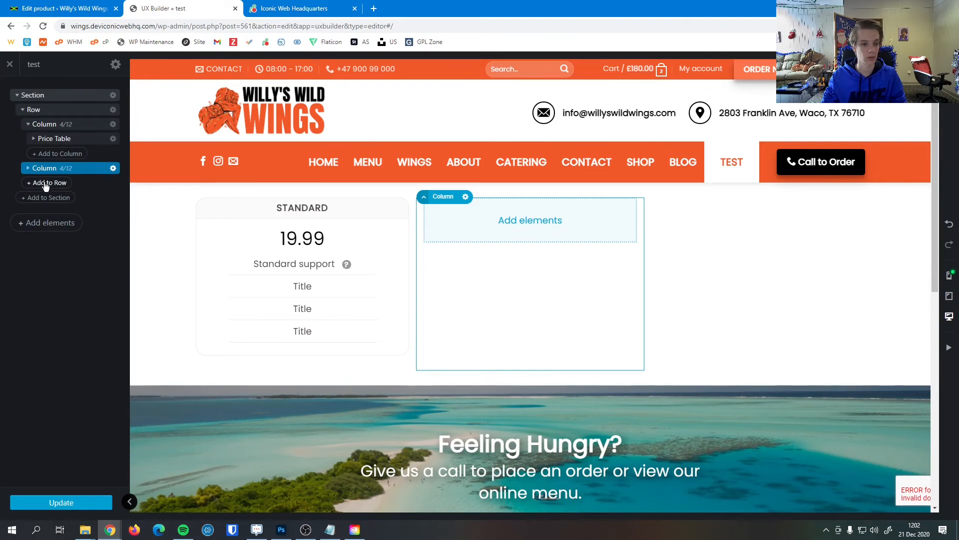
Insert a Price Table element into the second column.
click(49, 168)
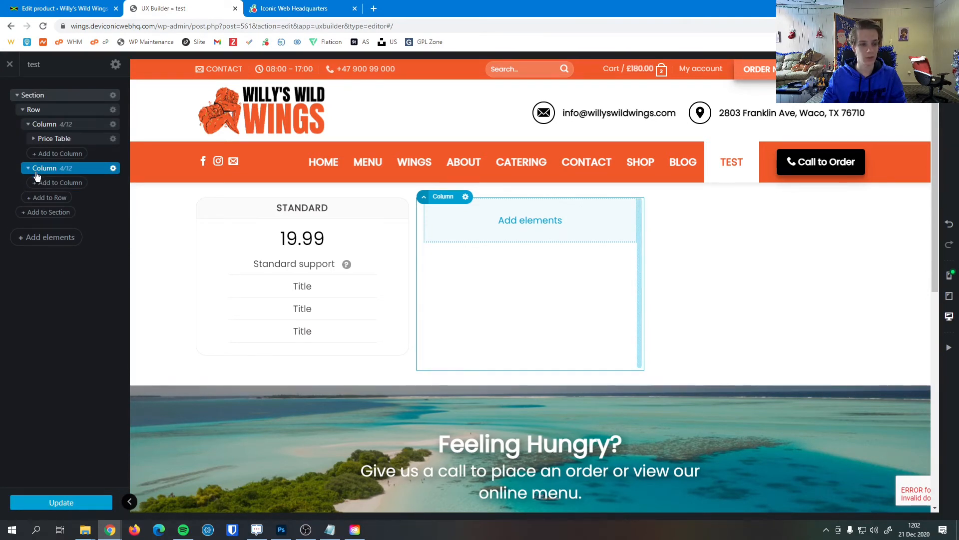
click(530, 220)
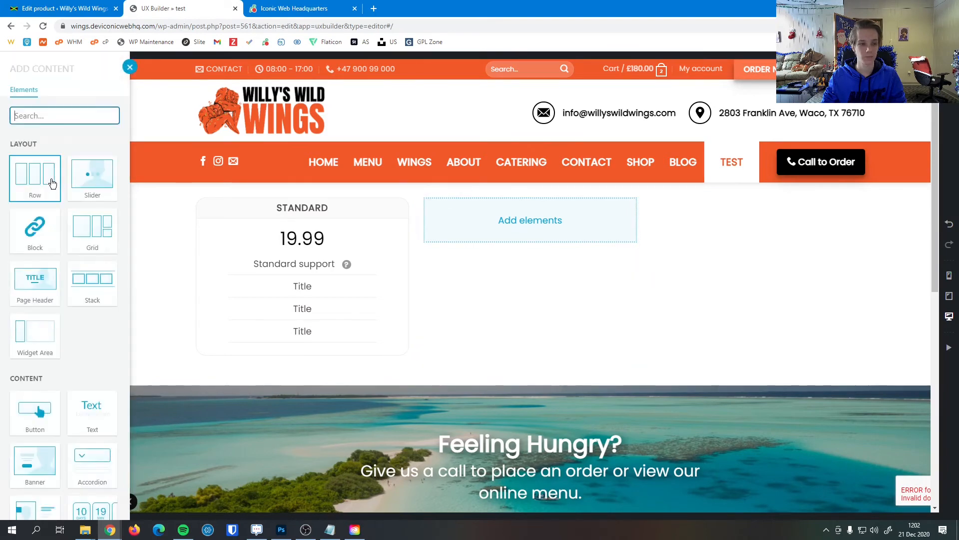
text(price)
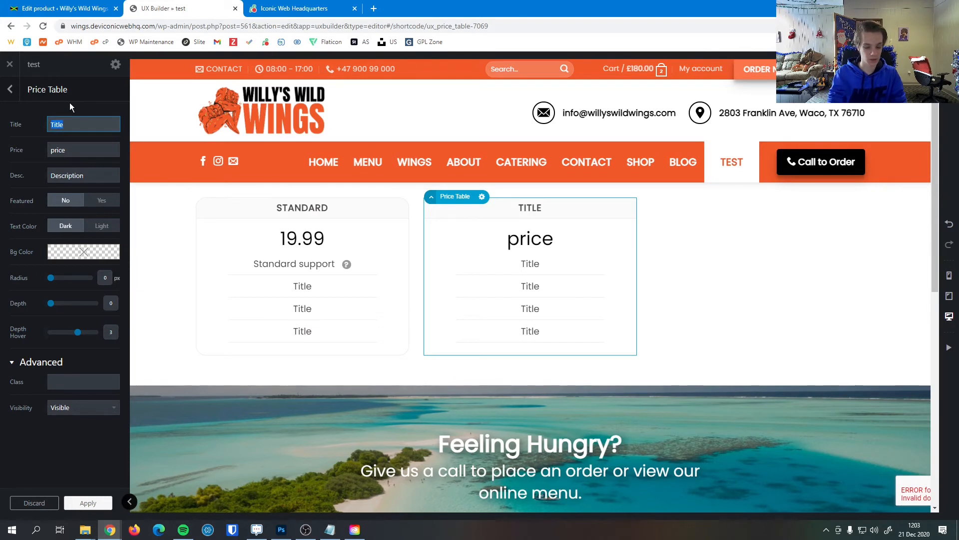
Title the new table 'Deluxe' and set its price to 29.99.
text(Deluxe)
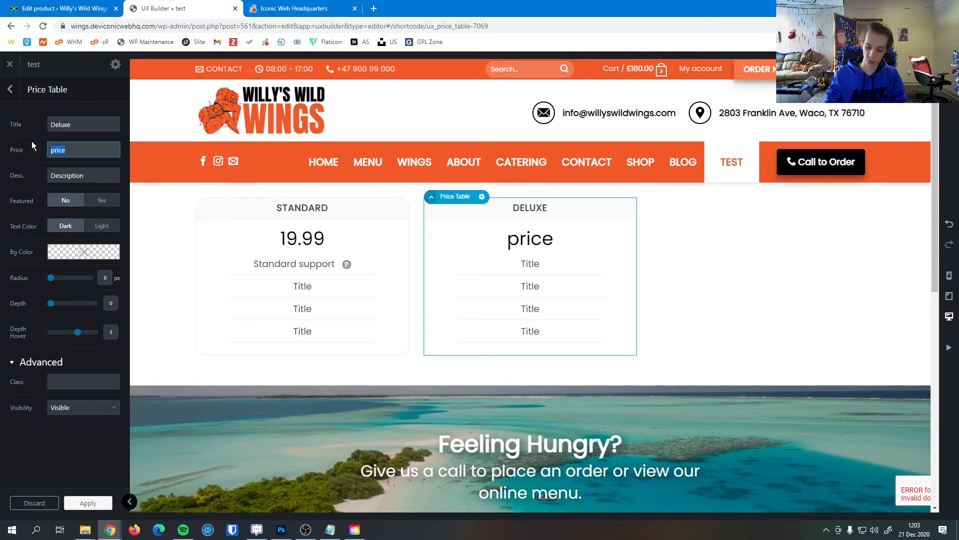
text(2999)
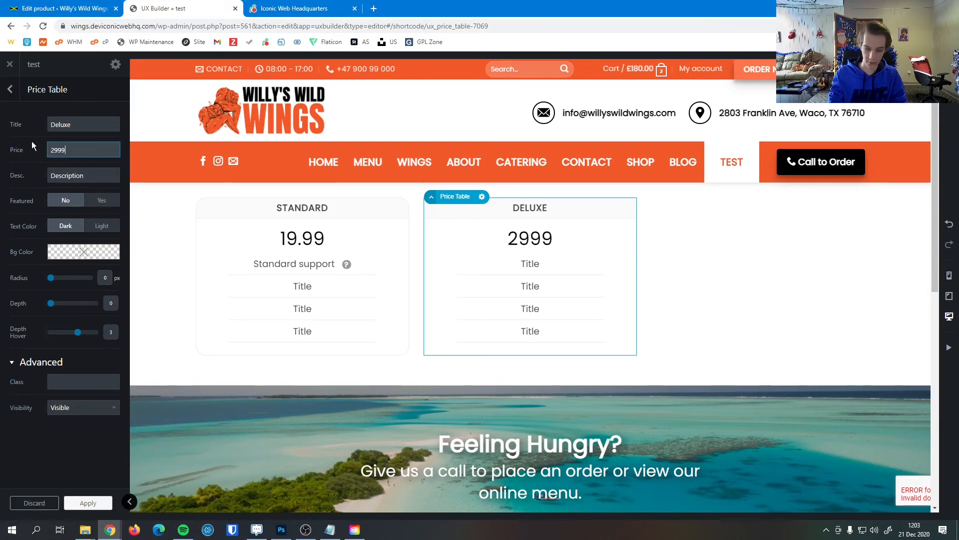
text(29.99)
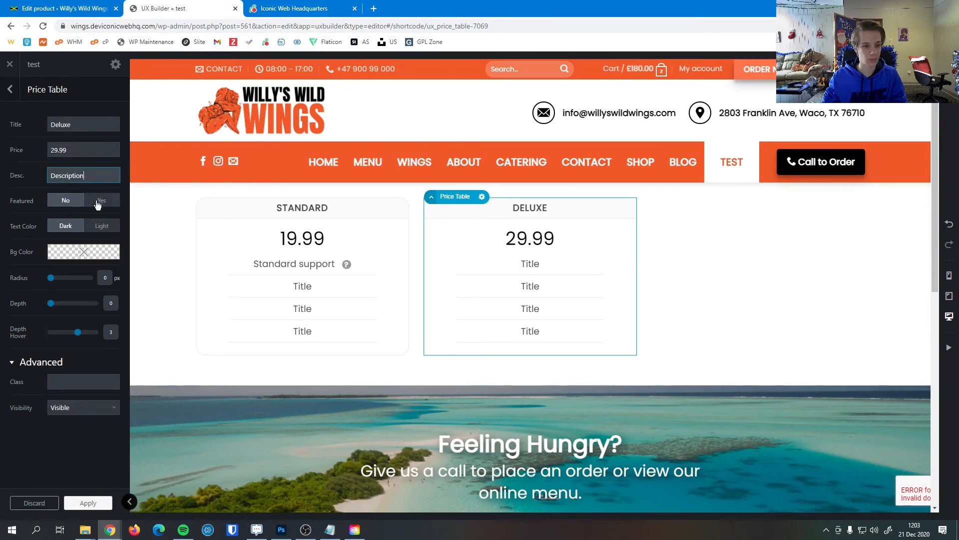
Set the Deluxe table to Featured Yes with corners rounded to about 14 px.
click(101, 200)
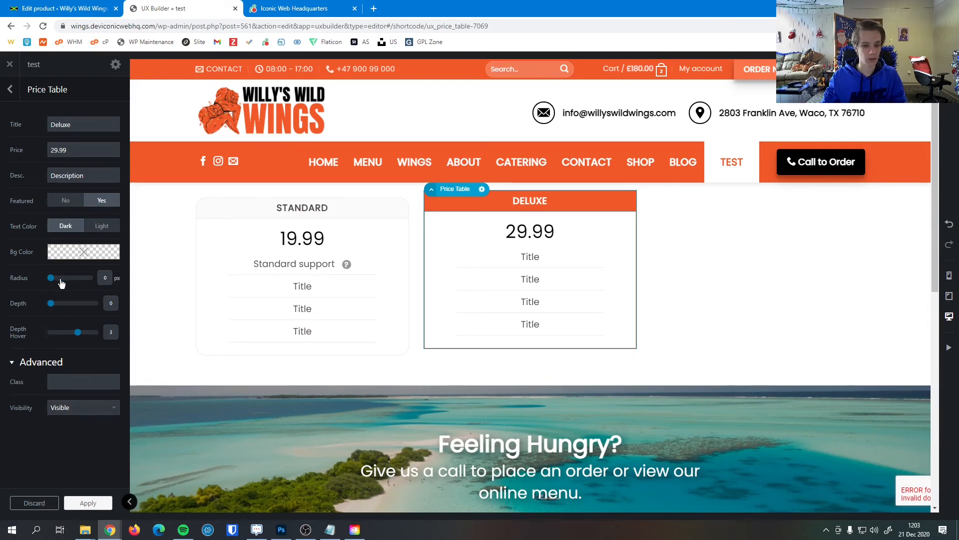
drag(51, 277, 69, 277)
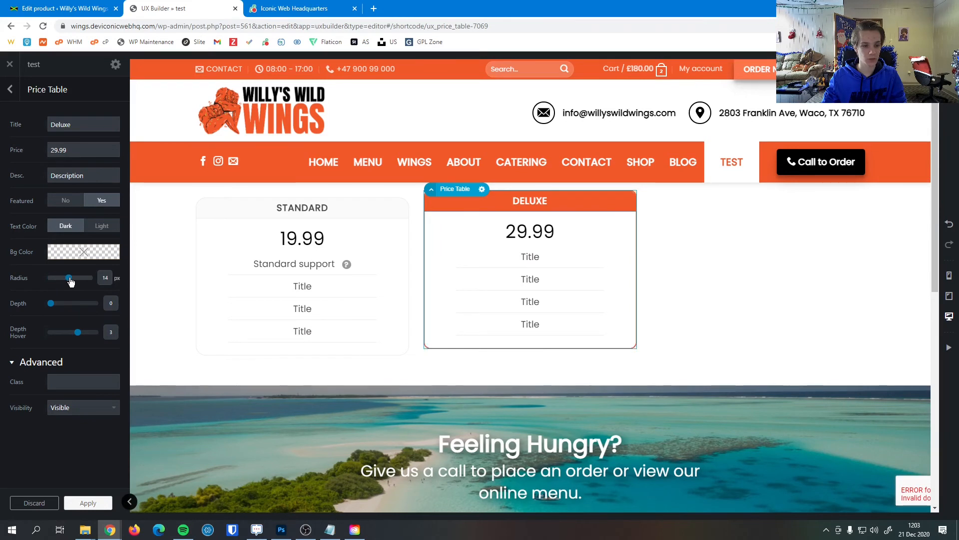
drag(68, 277, 77, 277)
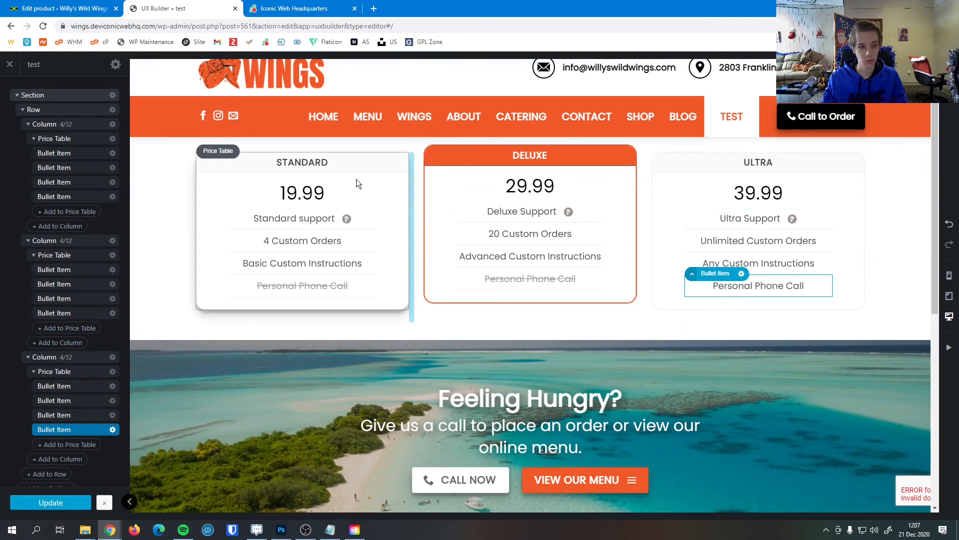
Close UX Builder to view the three finished price tables on the live page.
click(10, 64)
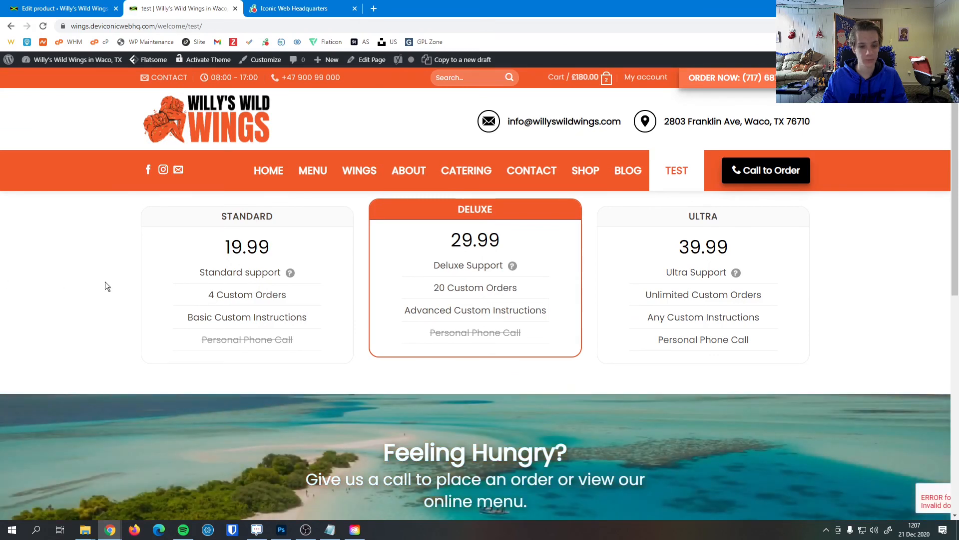
mouse_move(290, 272)
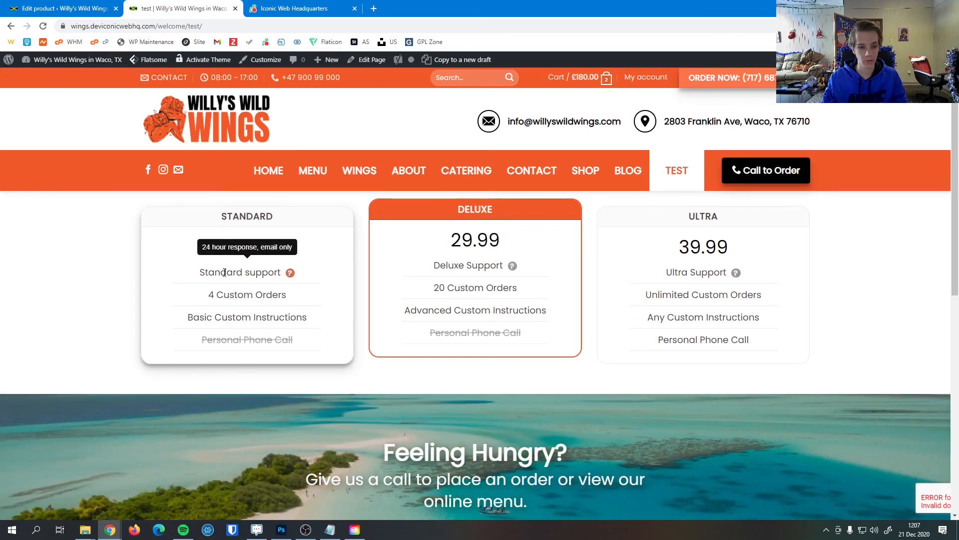